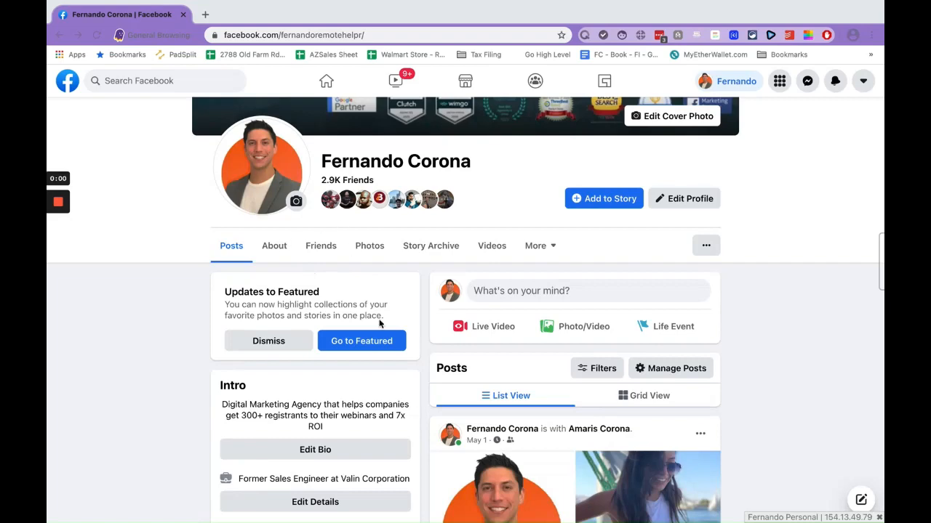
# Step: Go to Marketplace, then Your account, then Your sales to see pending balance and payment history
pyautogui.scroll(3)
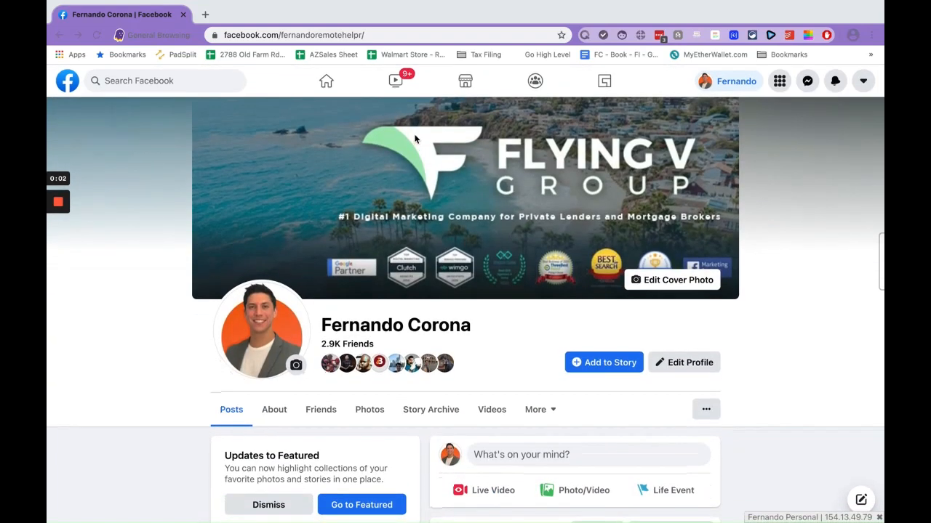
pyautogui.moveTo(466, 125)
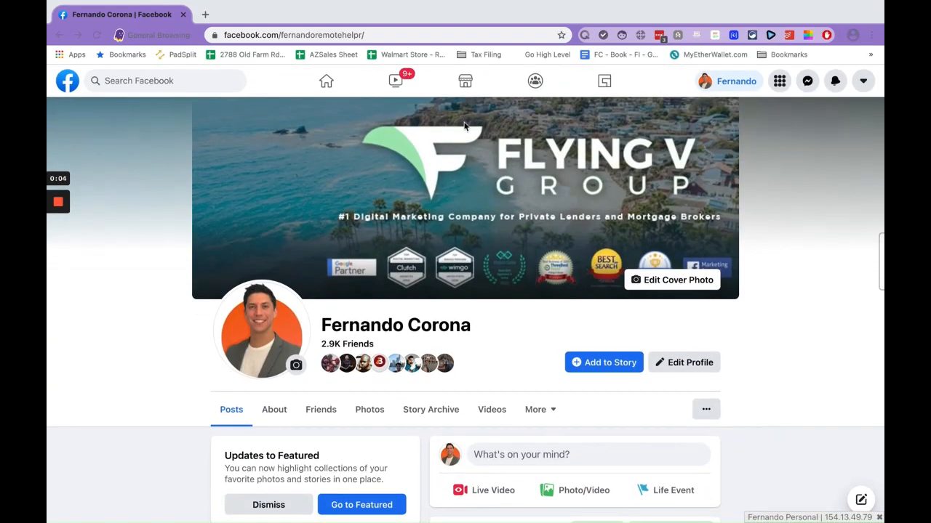
pyautogui.moveTo(586, 156)
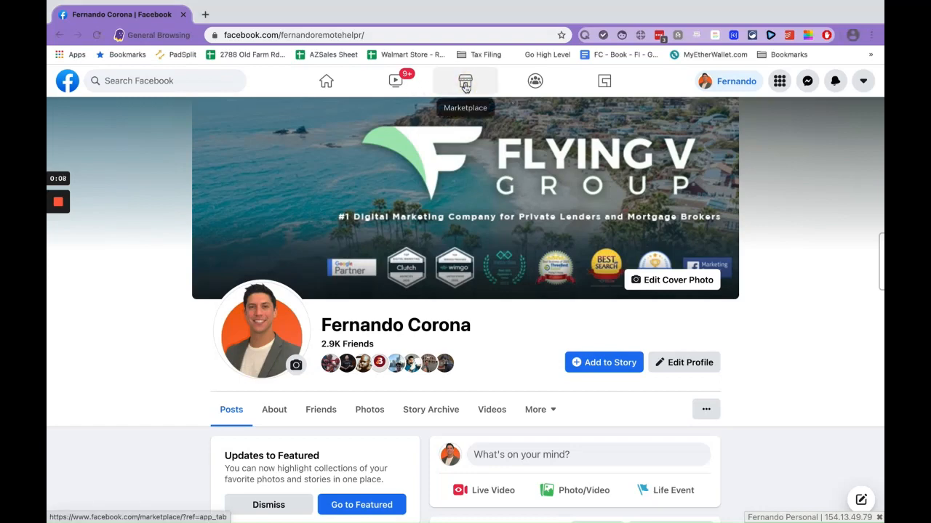
pyautogui.click(464, 80)
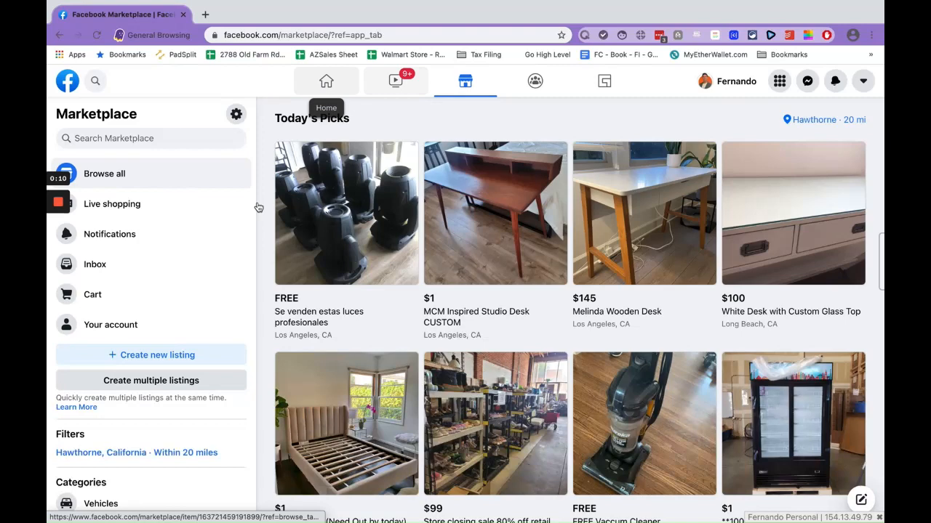
pyautogui.click(111, 324)
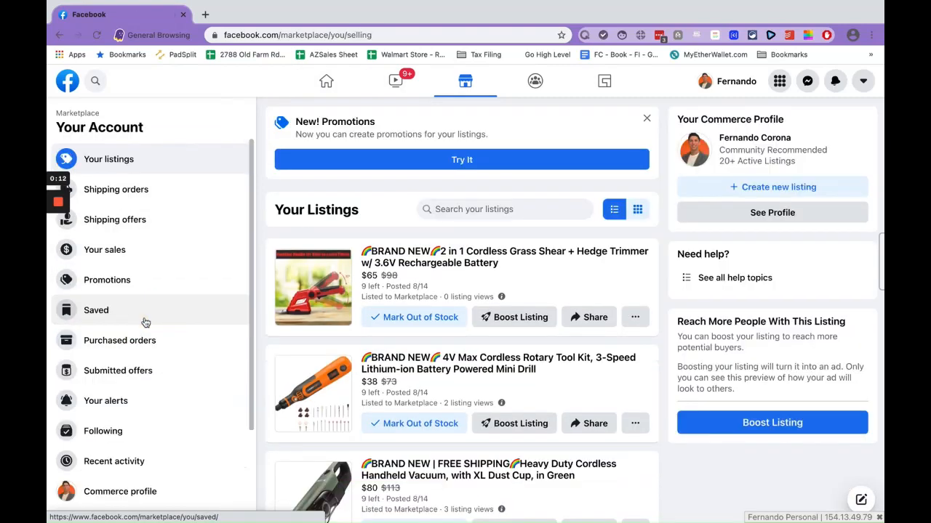
pyautogui.moveTo(104, 250)
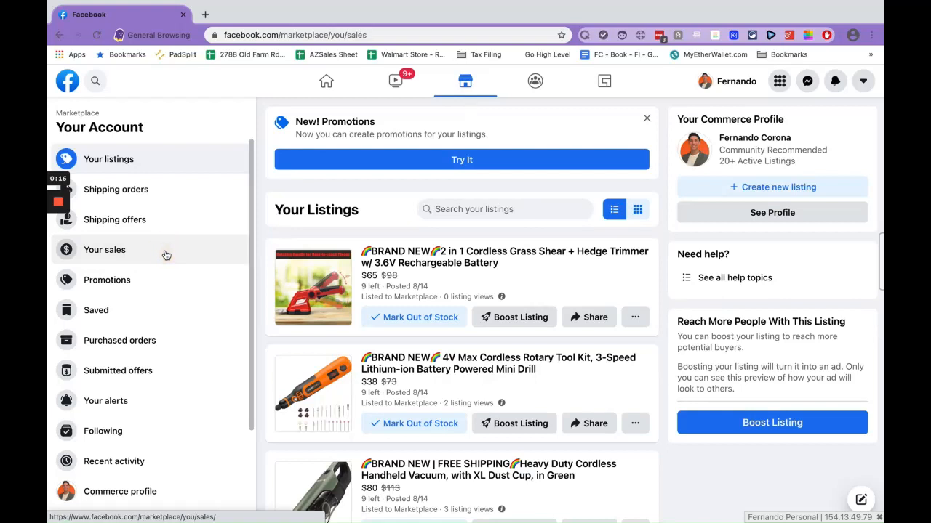
pyautogui.click(104, 249)
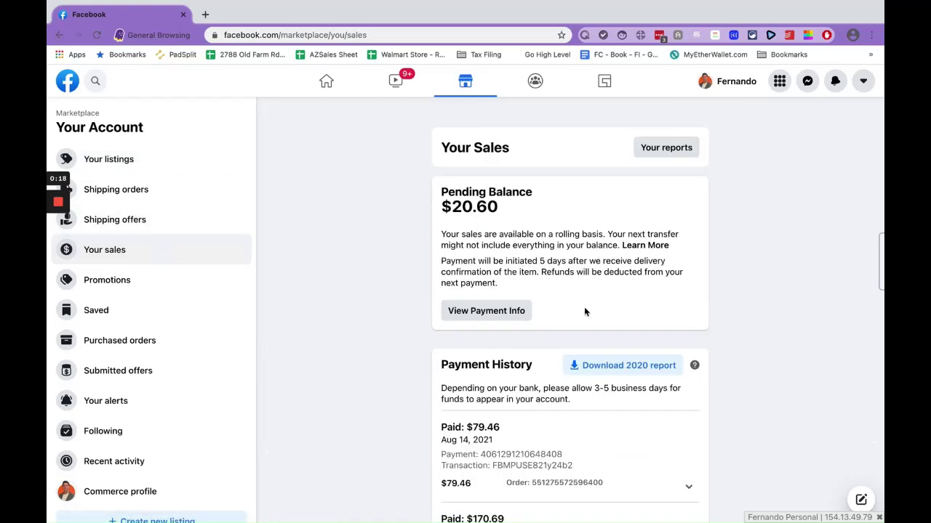
pyautogui.moveTo(607, 390)
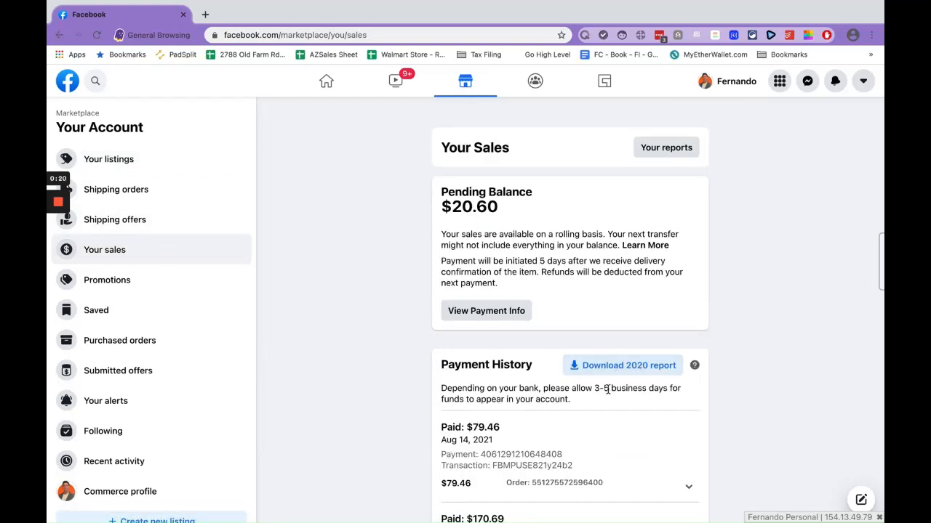
pyautogui.moveTo(621, 365)
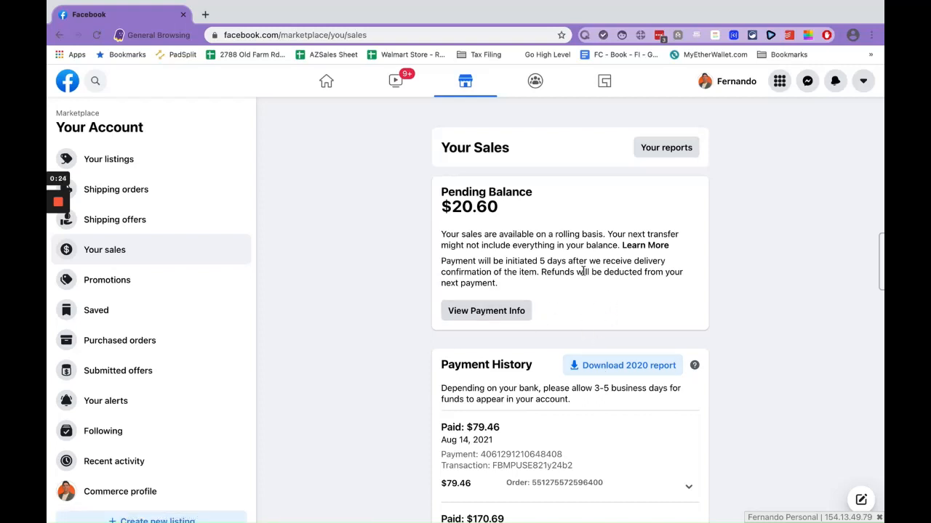
# Step: From Your reports, start an order history report with all statuses and a Year-to-date range
pyautogui.click(665, 148)
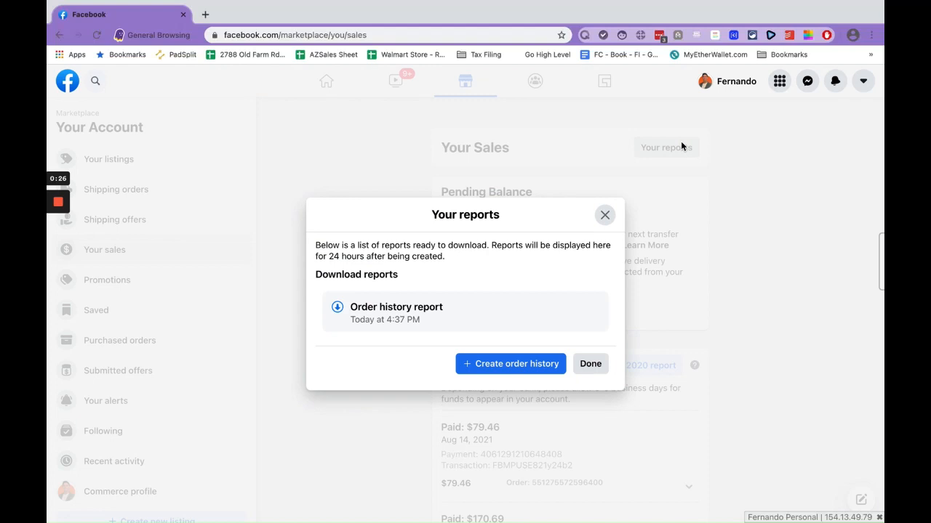
pyautogui.moveTo(510, 364)
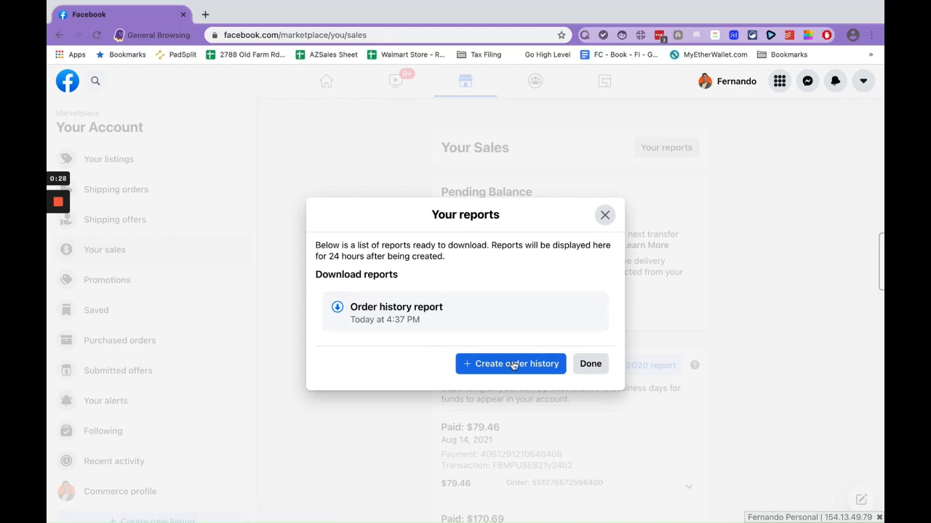
pyautogui.click(511, 364)
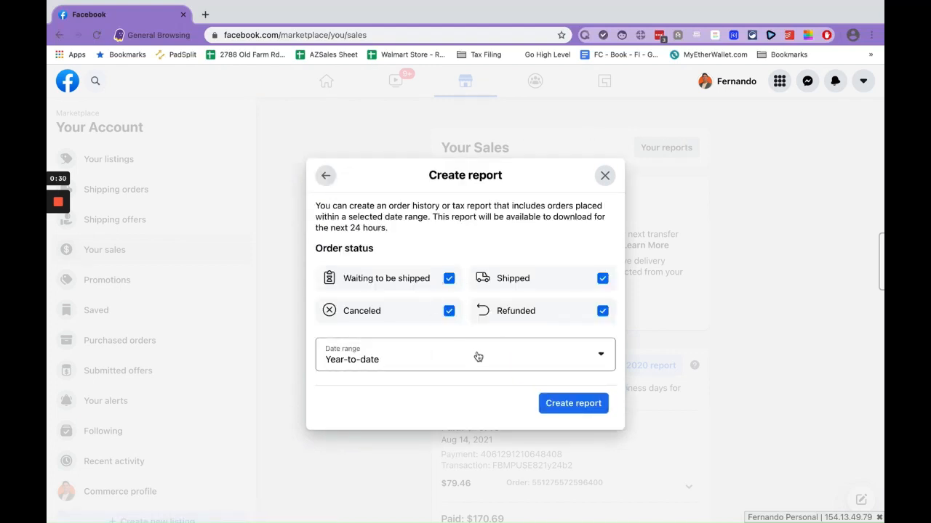
pyautogui.click(465, 356)
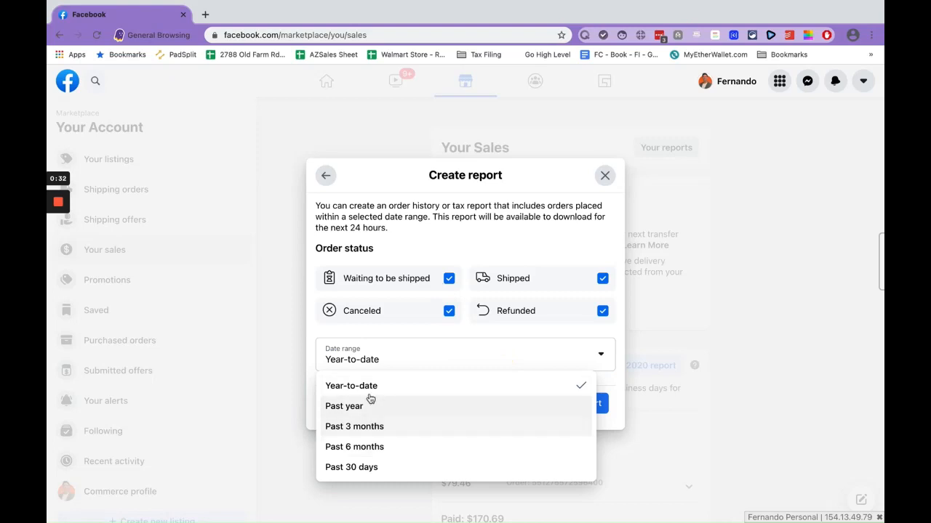
pyautogui.moveTo(375, 467)
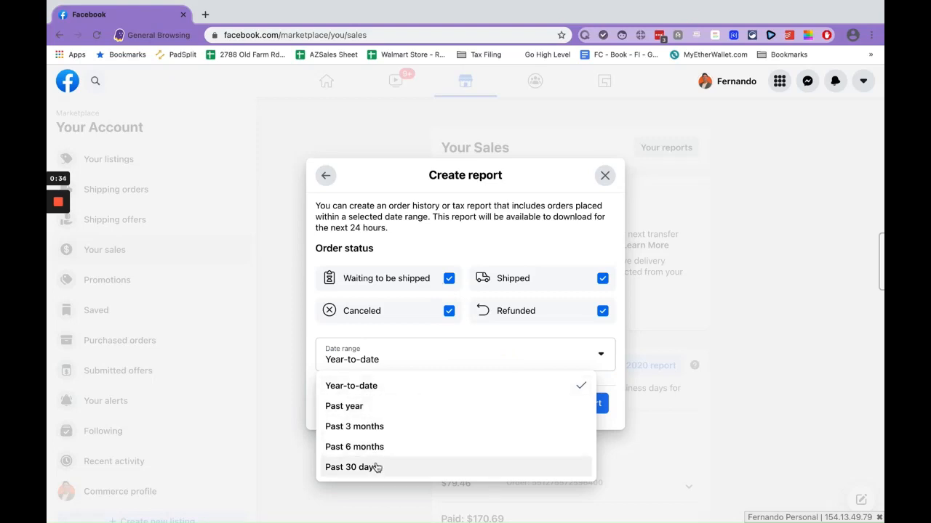
pyautogui.moveTo(438, 278)
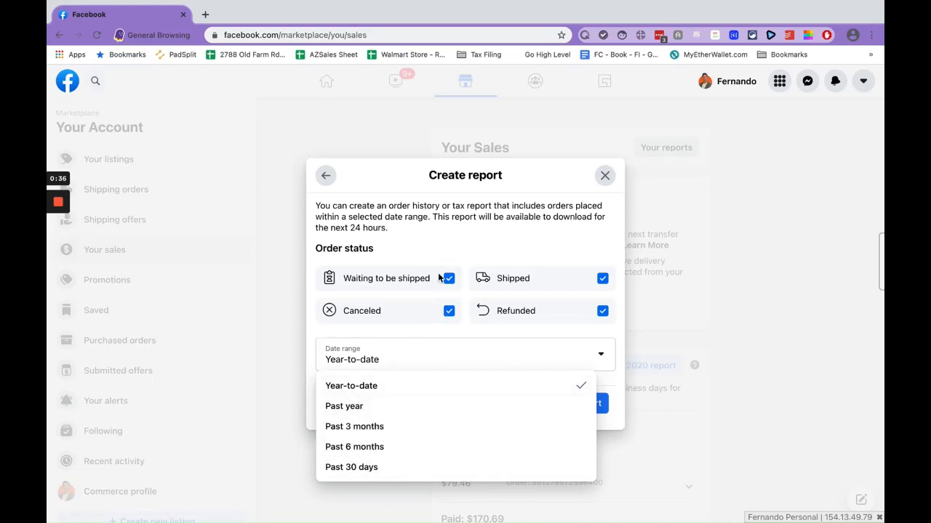
pyautogui.click(351, 385)
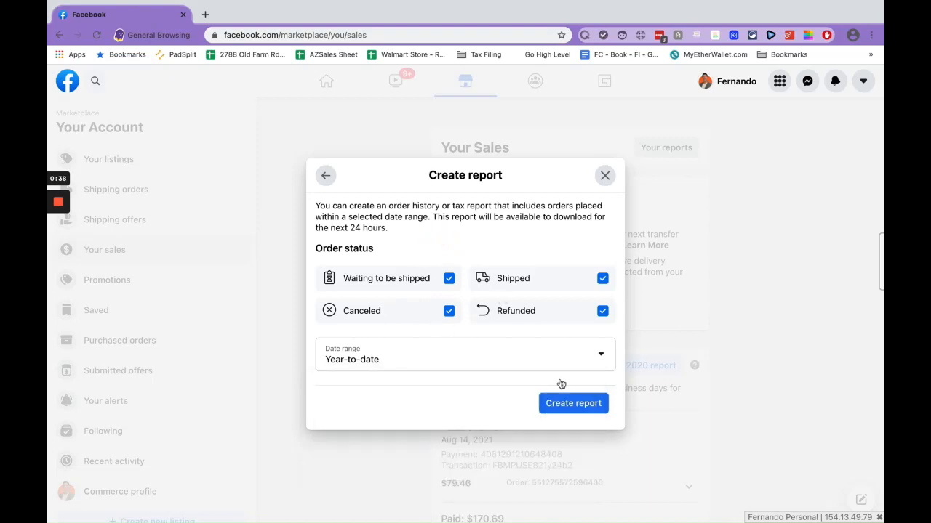
pyautogui.moveTo(414, 201)
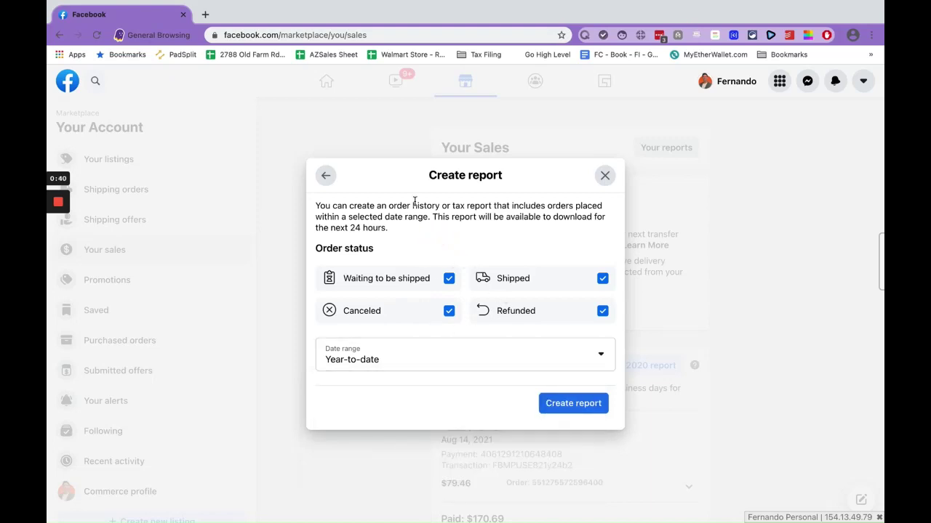
# Step: Submit that report and start a second order history report, again keeping Year-to-date
pyautogui.click(572, 403)
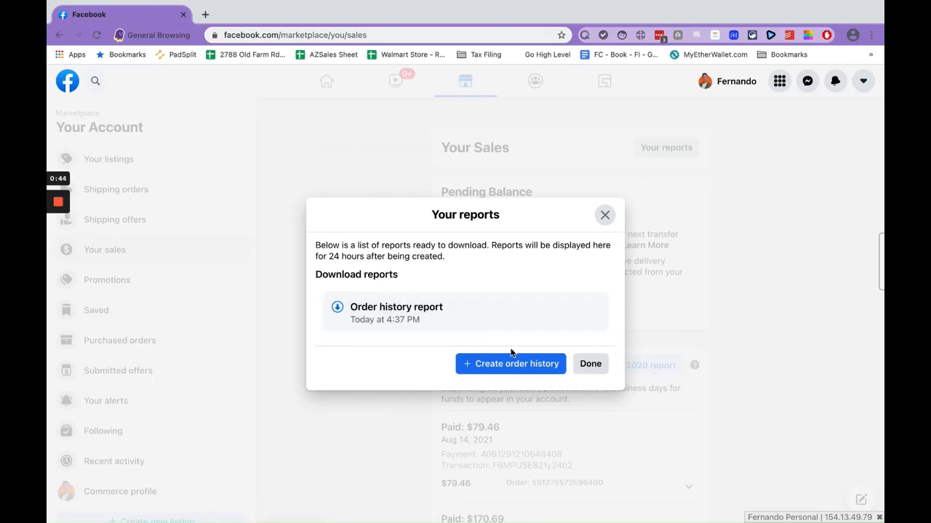
pyautogui.click(510, 364)
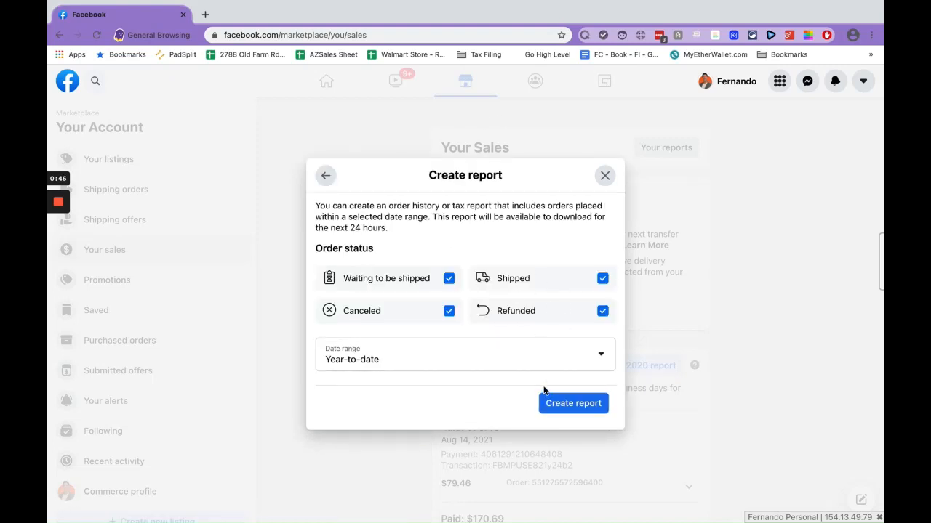
pyautogui.click(464, 359)
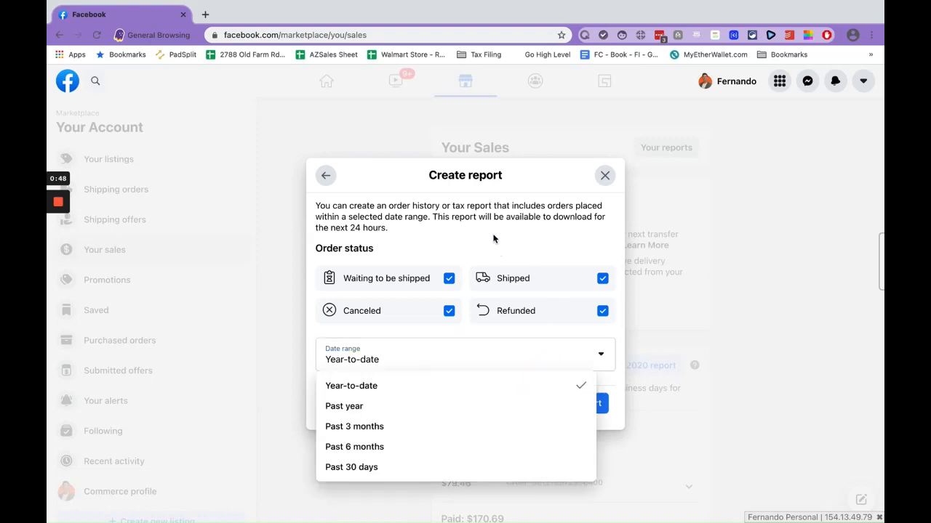
pyautogui.click(351, 385)
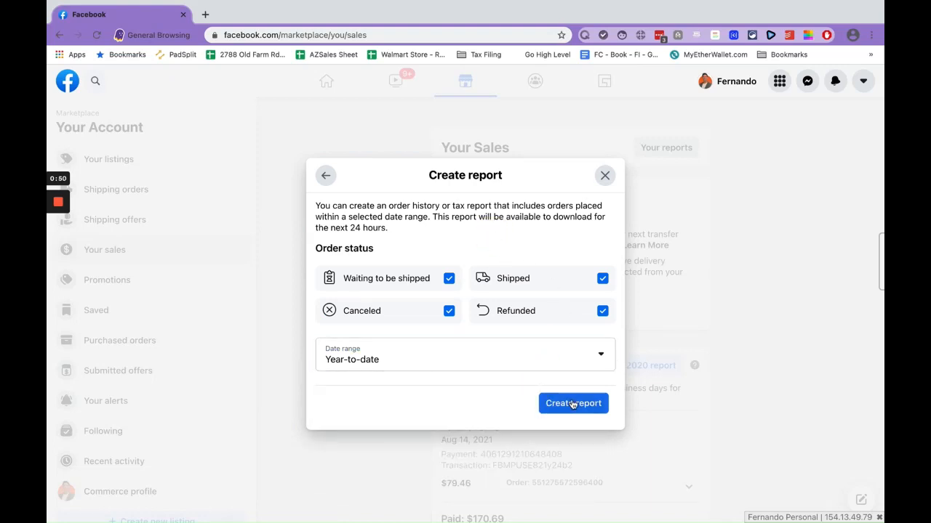
# Step: Create the second year-to-date order history report and dismiss the Creating Report notice
pyautogui.click(573, 404)
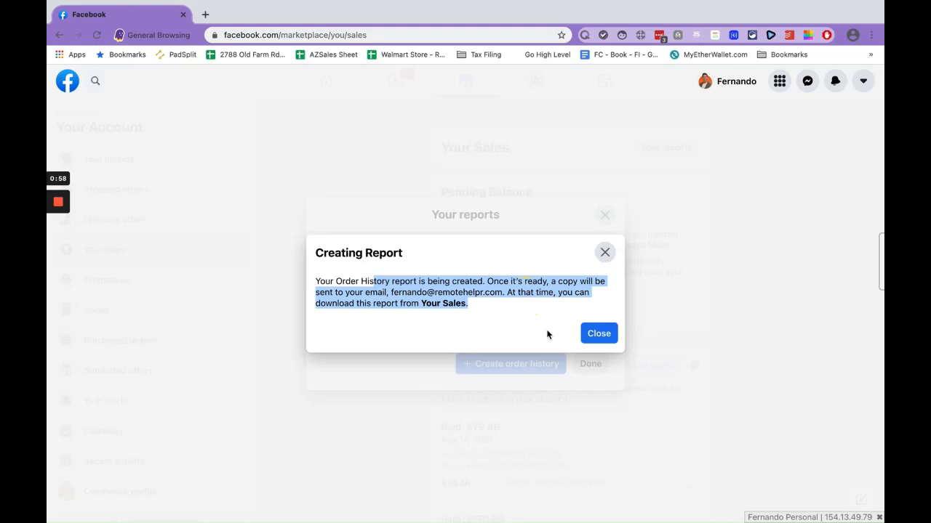
pyautogui.click(599, 333)
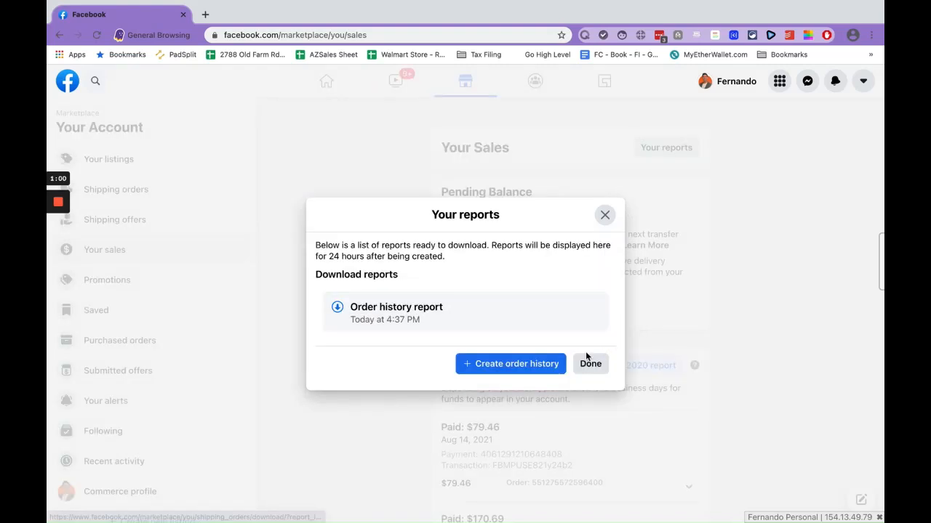
pyautogui.moveTo(391, 367)
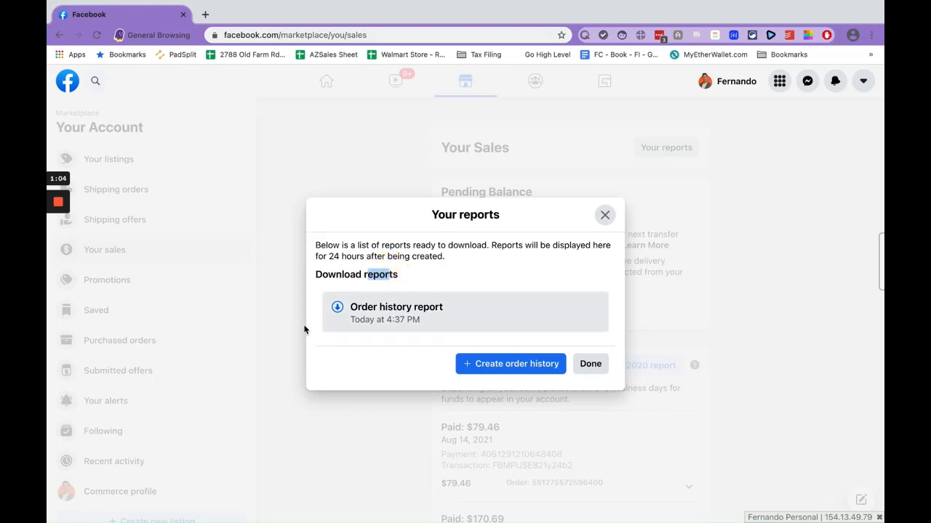
pyautogui.moveTo(342, 311)
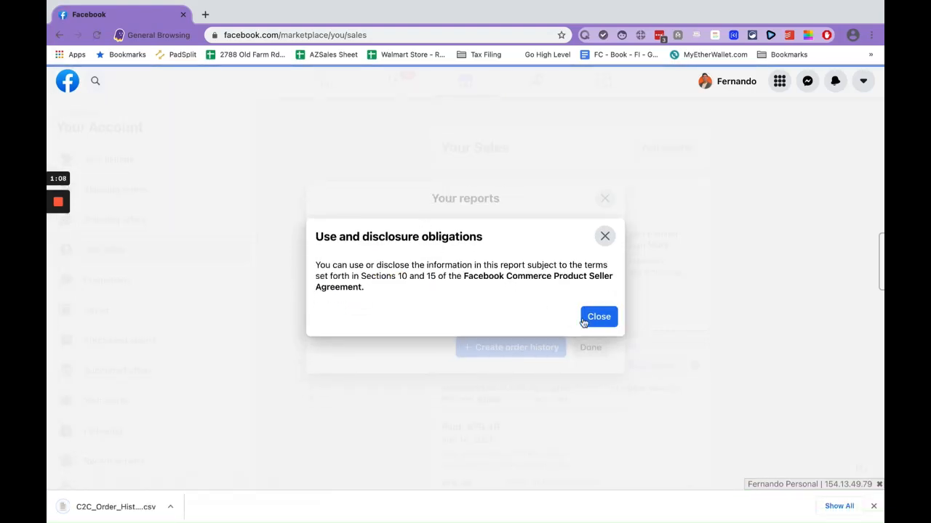
# Step: Dismiss the disclosure notice and reports dialog, then open the downloaded CSV's options
pyautogui.click(598, 316)
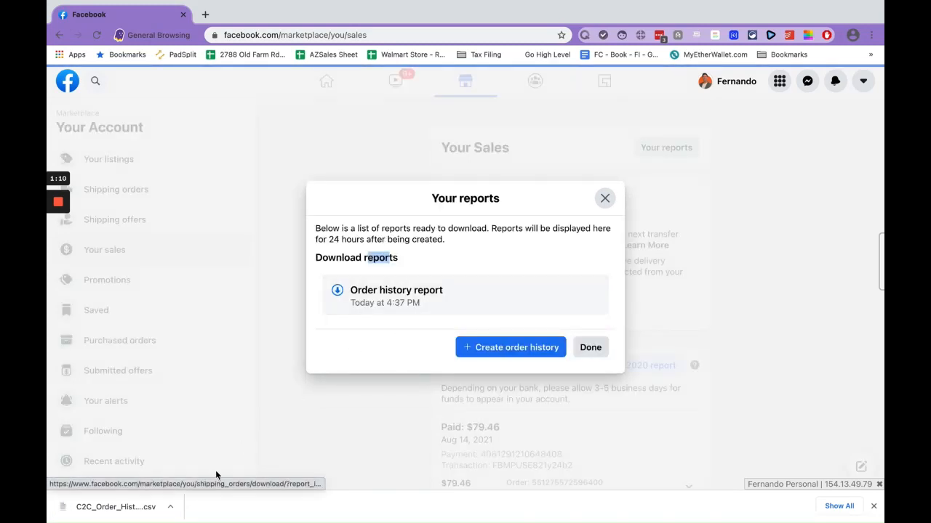
pyautogui.click(590, 347)
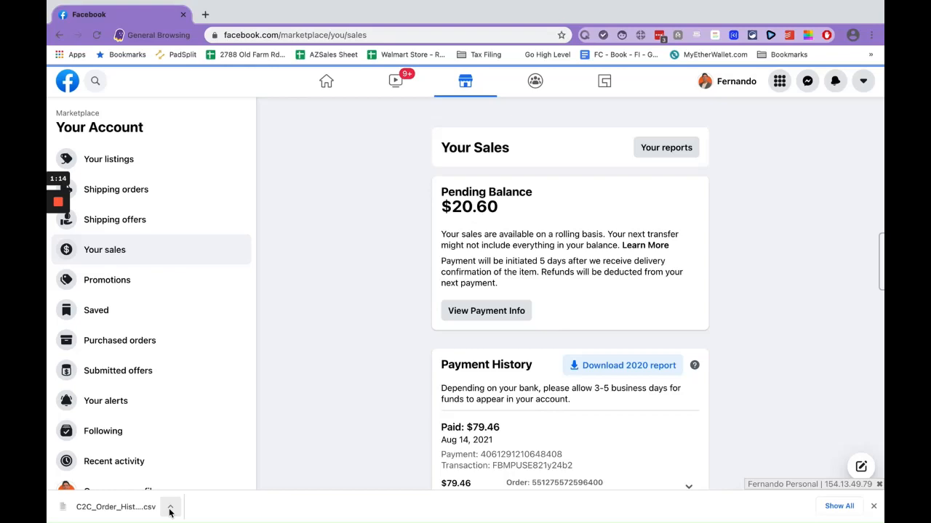
pyautogui.click(171, 507)
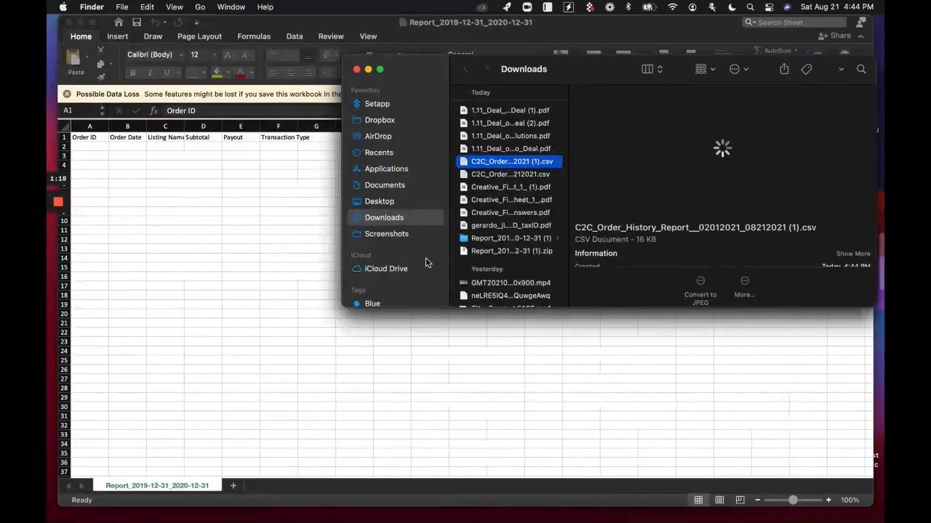
# Step: Right-click the C2C order history CSV in Downloads to open it with Excel
pyautogui.rightClick(511, 161)
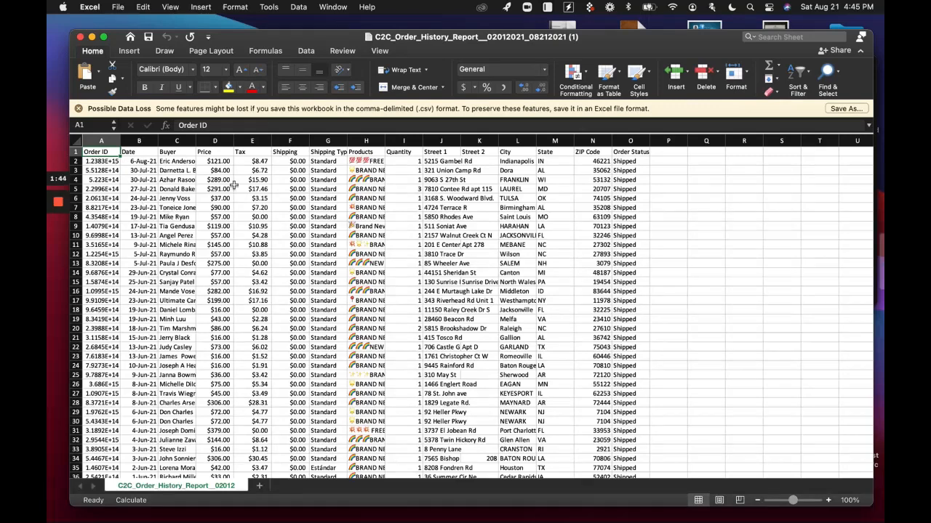
pyautogui.click(251, 151)
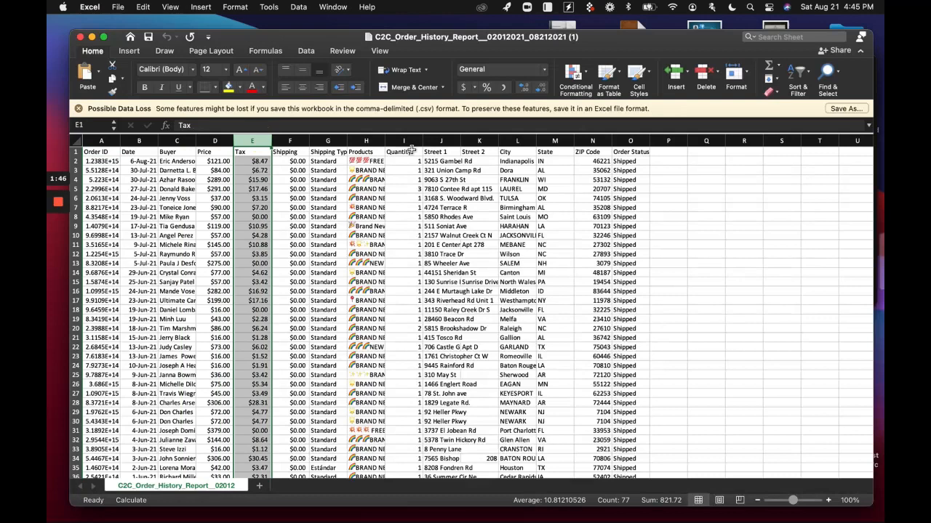
pyautogui.click(554, 151)
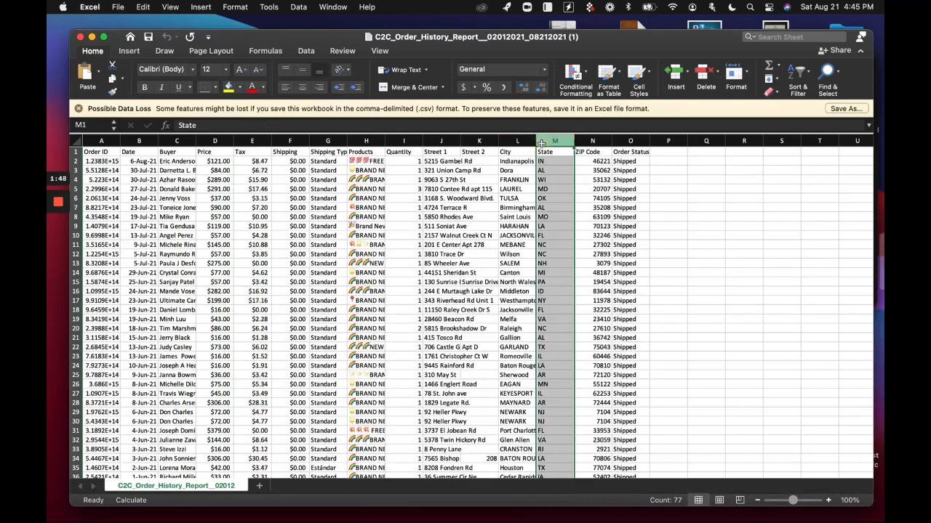
pyautogui.click(554, 140)
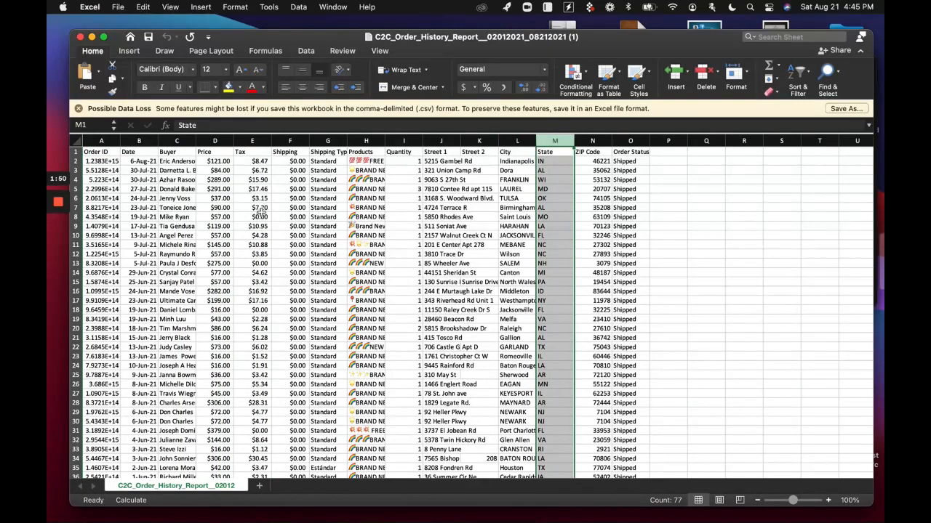
pyautogui.click(252, 217)
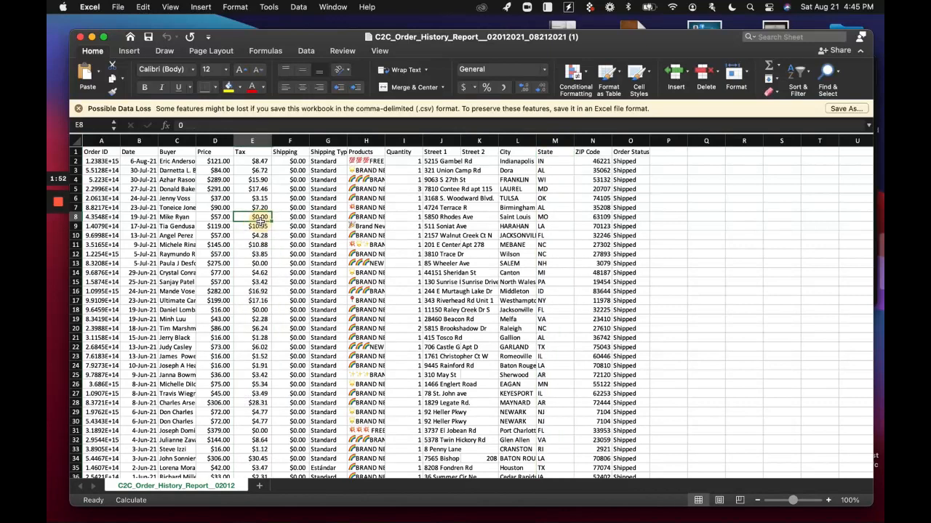
pyautogui.click(252, 310)
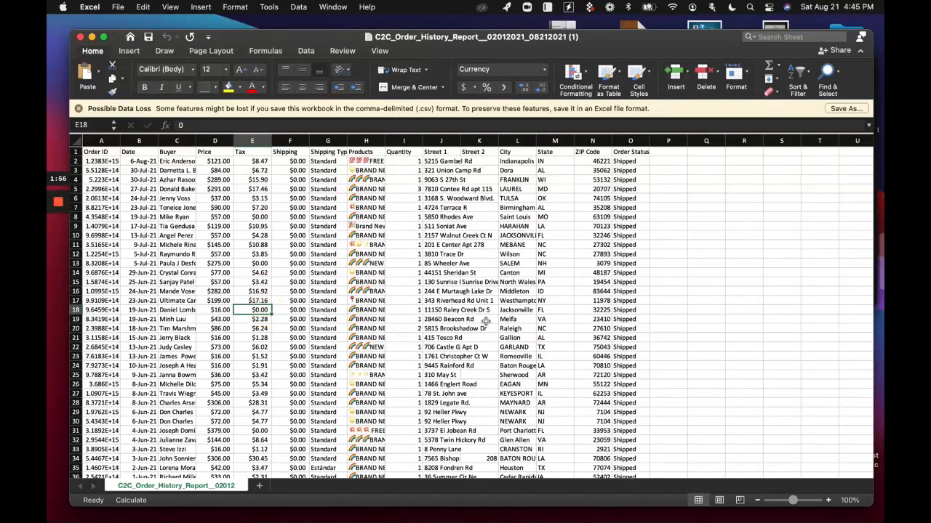
pyautogui.moveTo(415, 282)
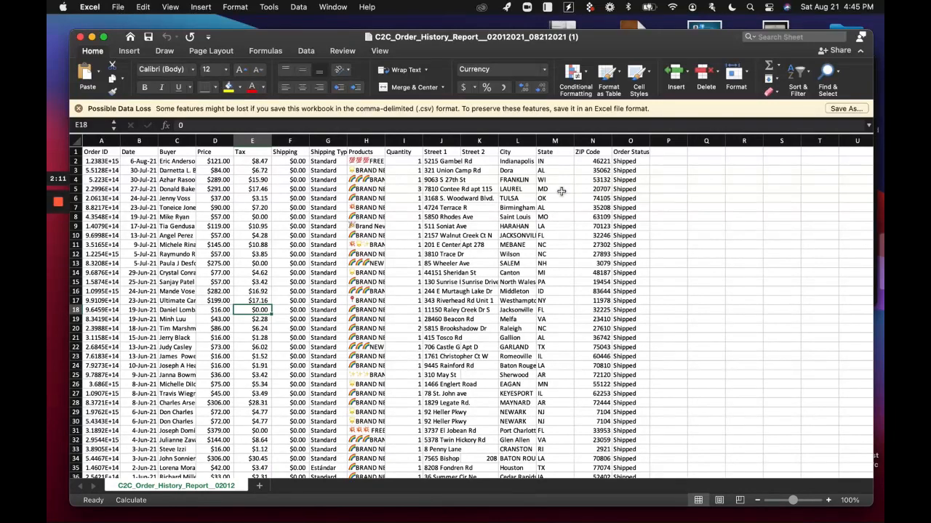
pyautogui.click(554, 140)
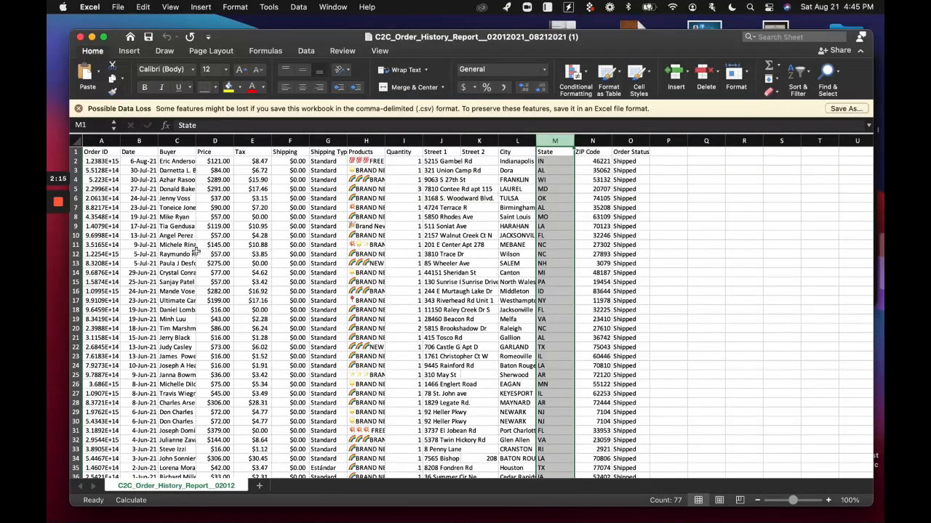
pyautogui.scroll(-3)
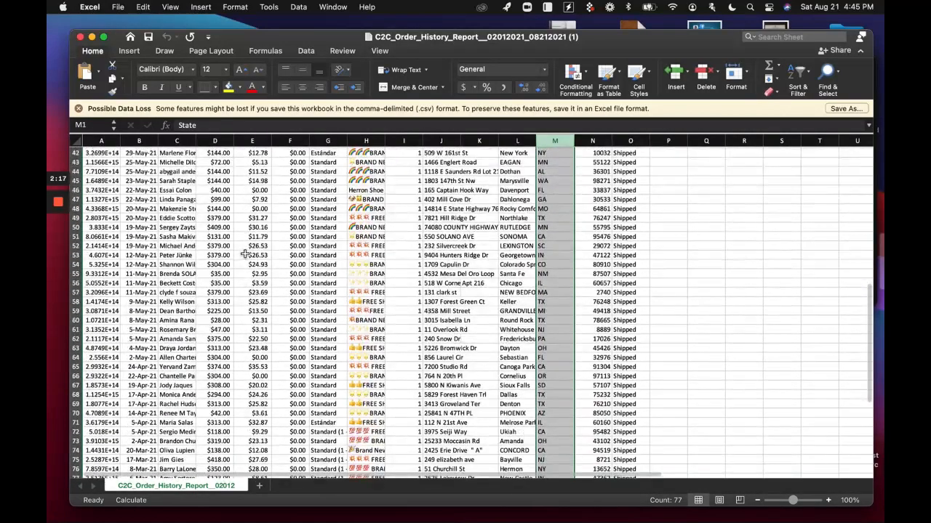
pyautogui.scroll(3)
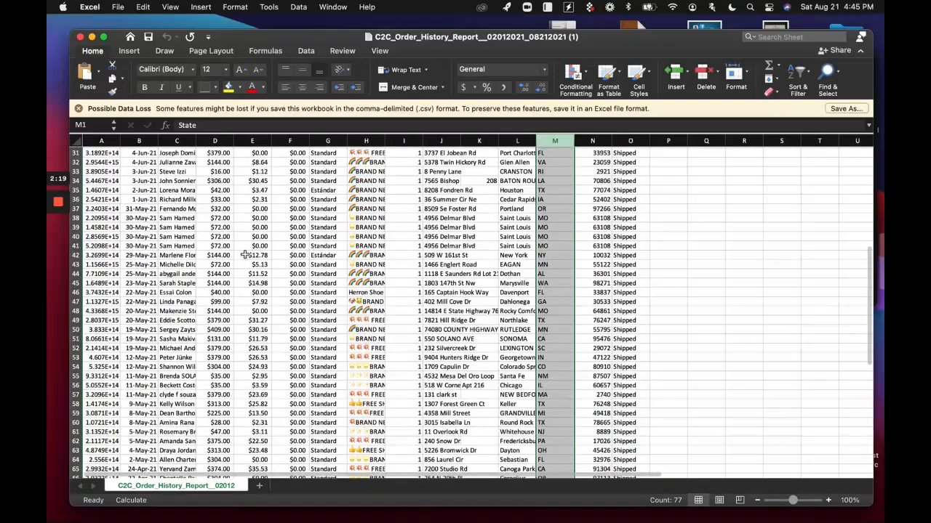
pyautogui.scroll(-3)
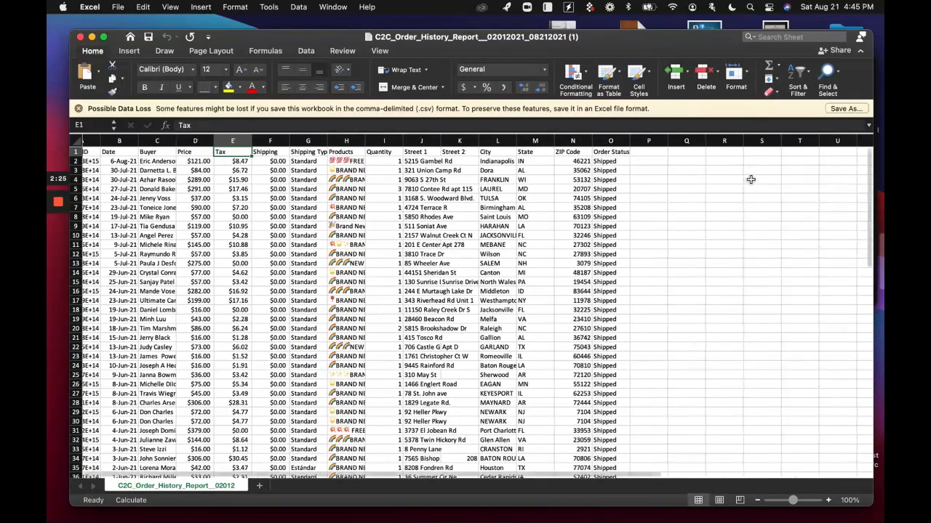
pyautogui.scroll(-3)
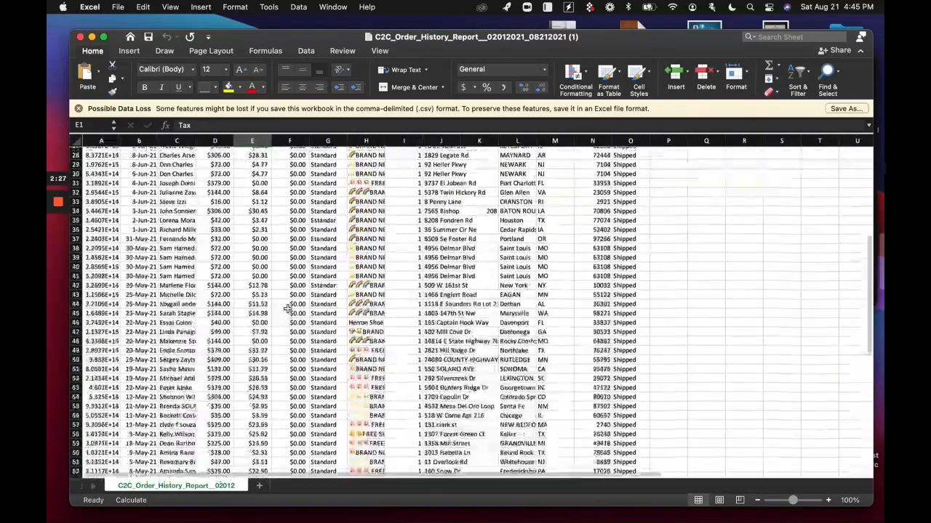
pyautogui.scroll(-3)
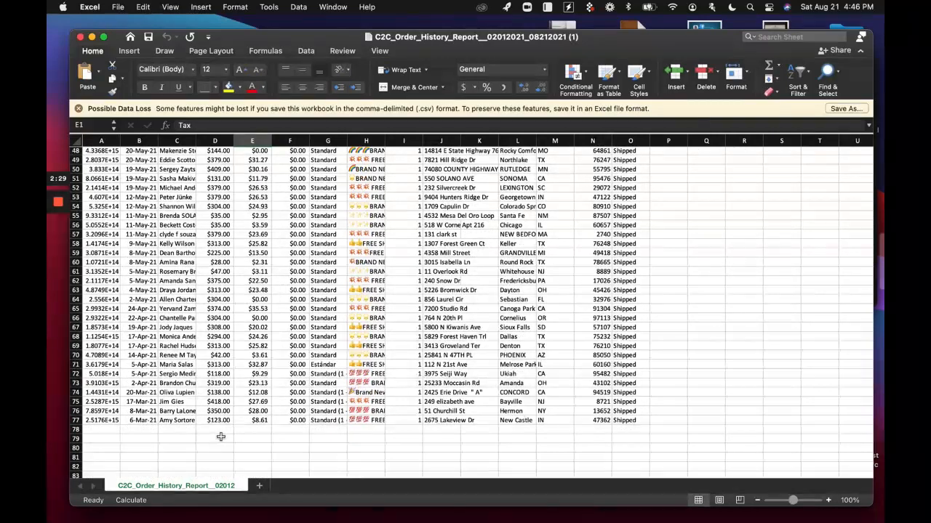
# Step: Total Price in D78 with =SUM(D2:D77), giving $12,585.00, and select the tax total cell
pyautogui.click(215, 429)
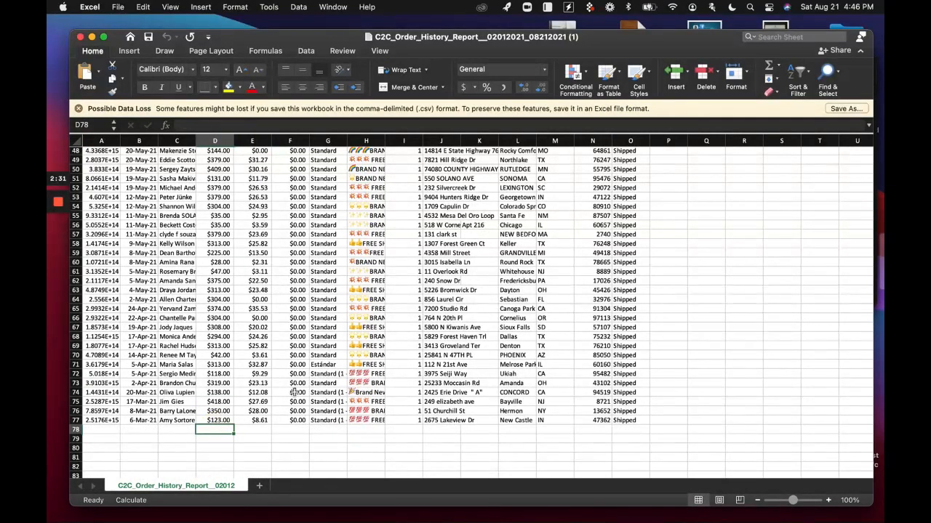
pyautogui.write('=SUM(D2:D77)')
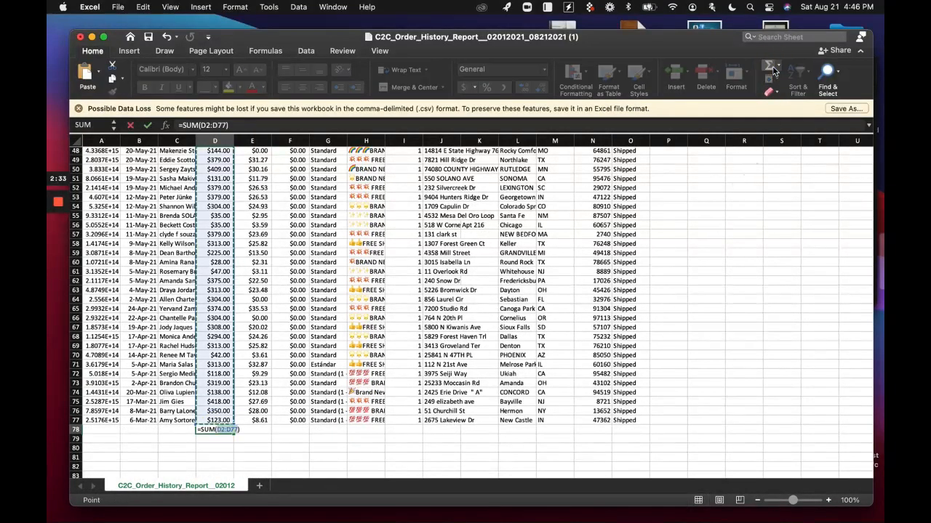
pyautogui.press('Return')
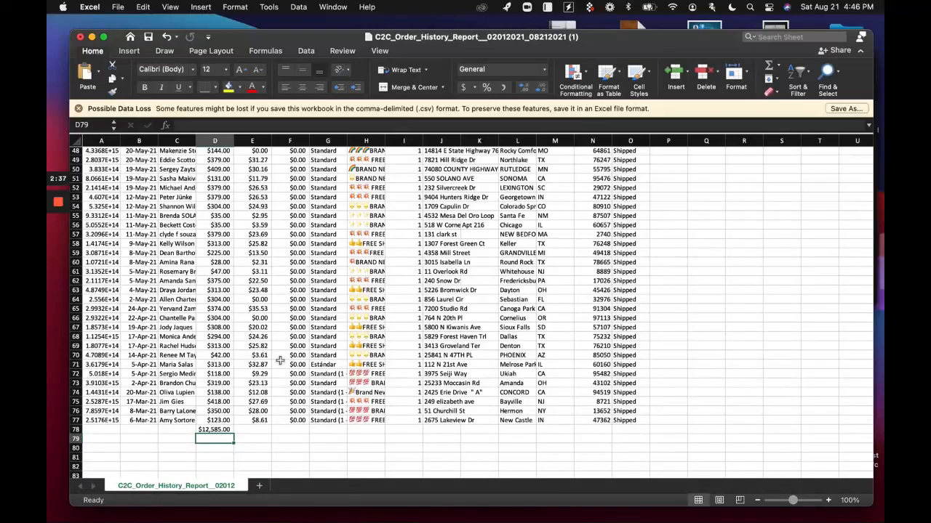
pyautogui.scroll(-3)
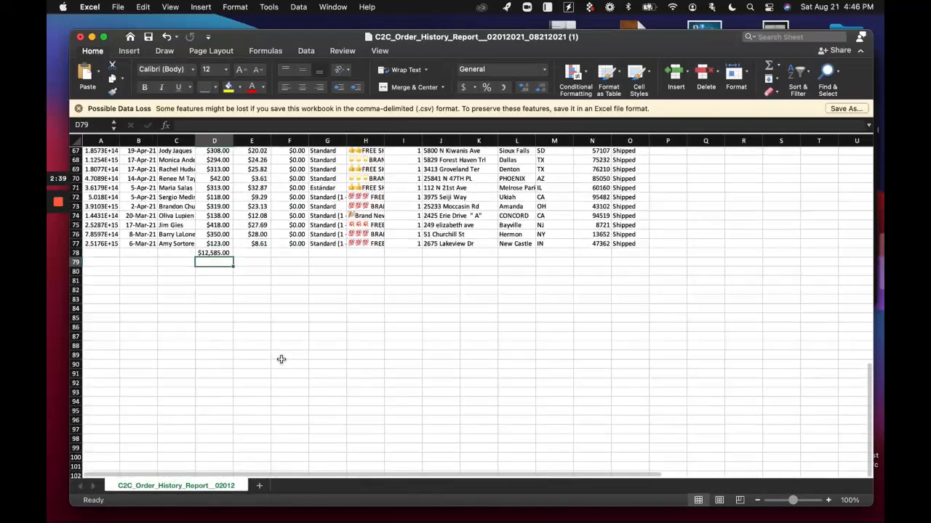
pyautogui.click(251, 253)
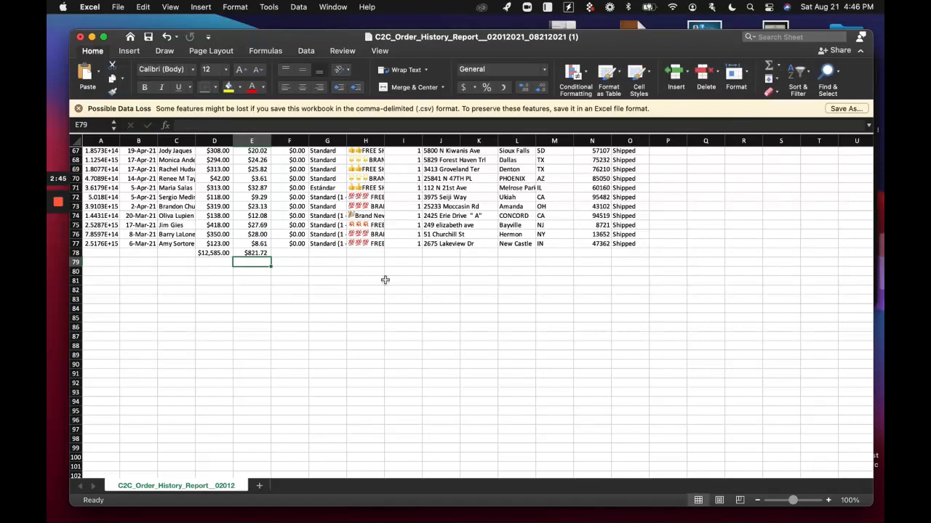
pyautogui.scroll(3)
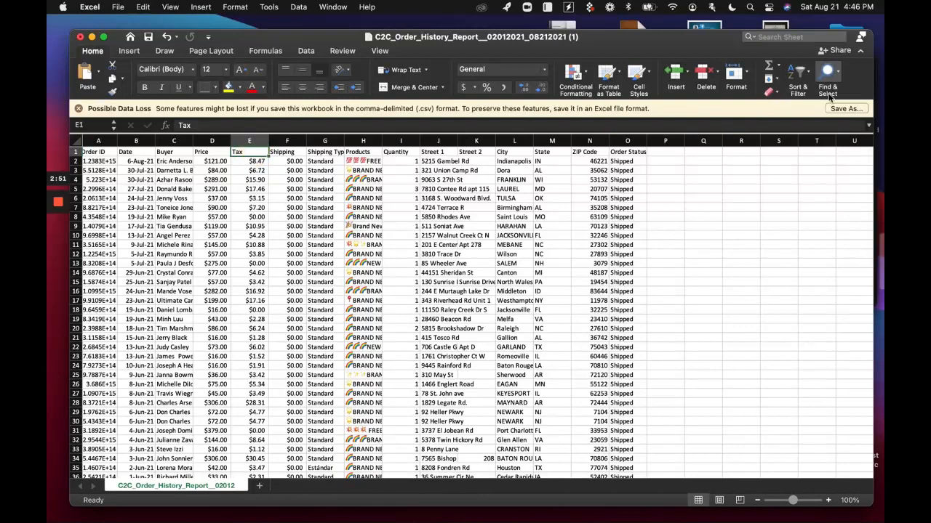
# Step: Add column filters, narrow Tax to $0.00, and check the states of zero-tax orders
pyautogui.click(798, 78)
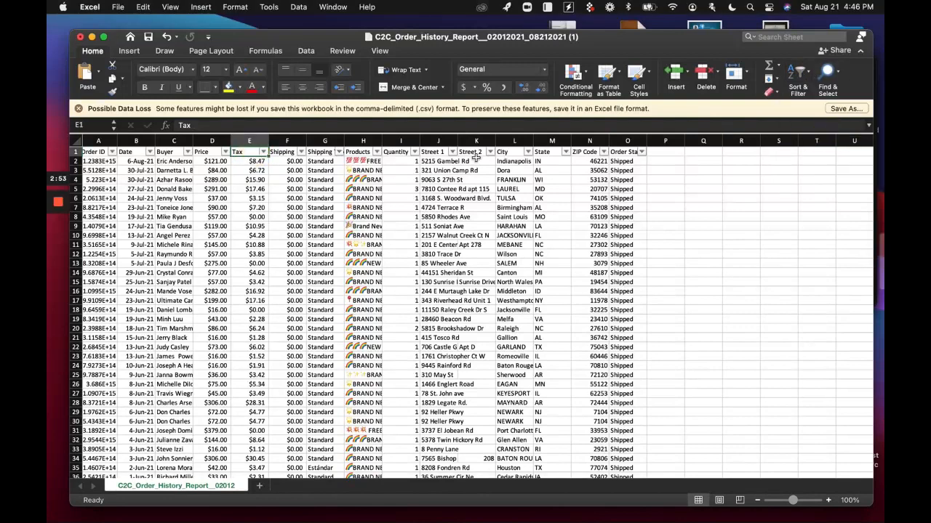
pyautogui.click(264, 152)
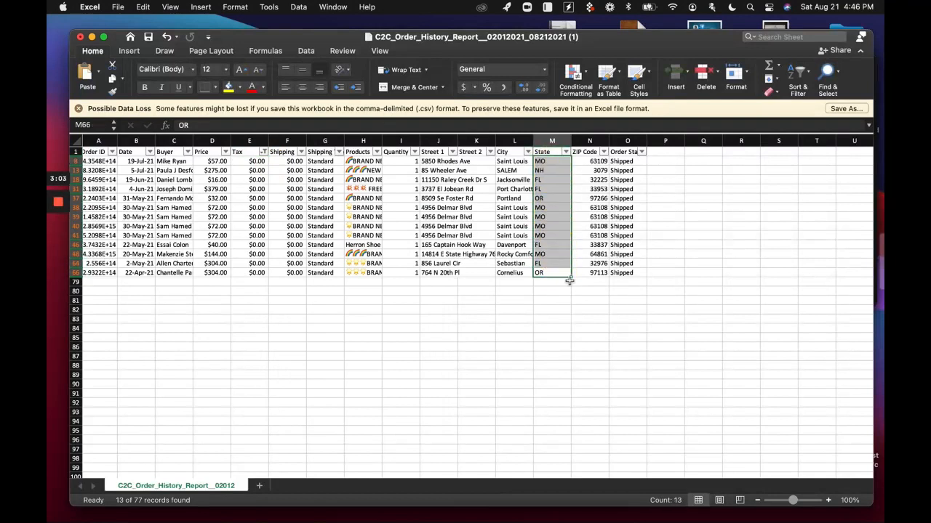
pyautogui.moveTo(558, 214)
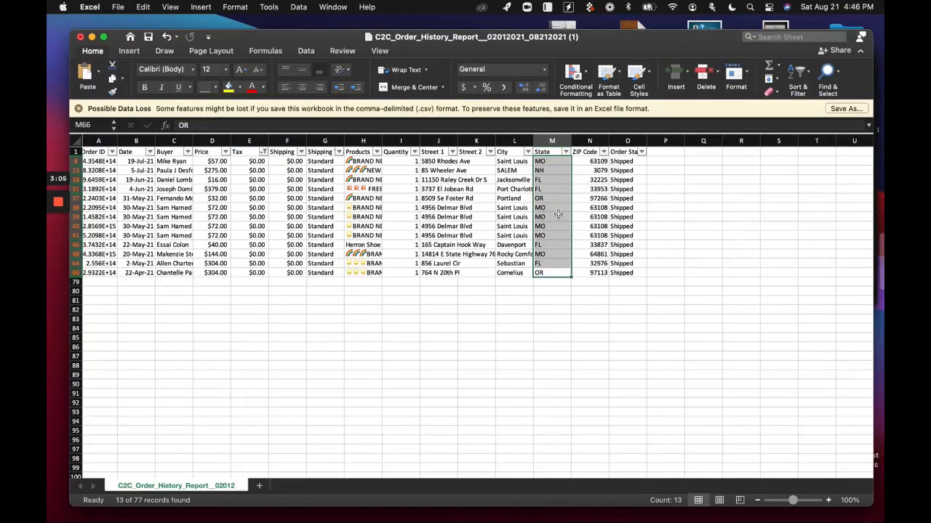
pyautogui.moveTo(554, 170)
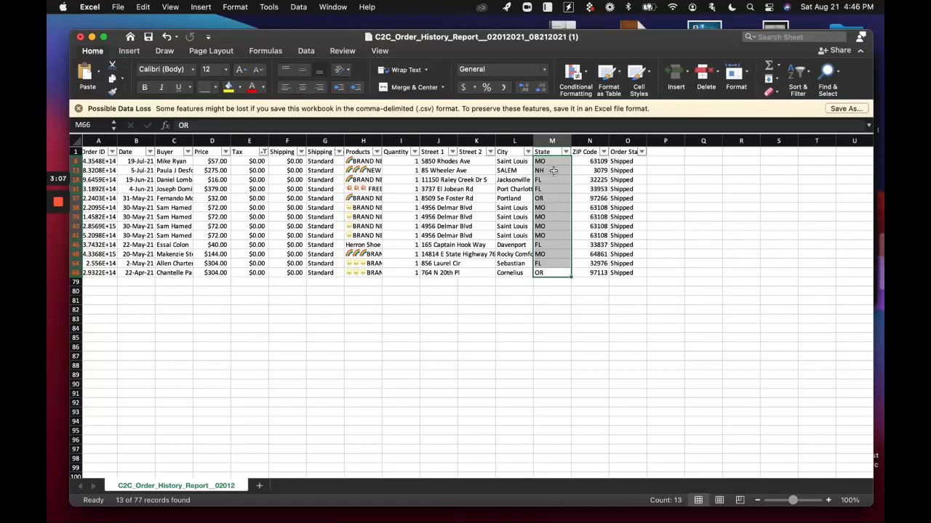
pyautogui.click(551, 170)
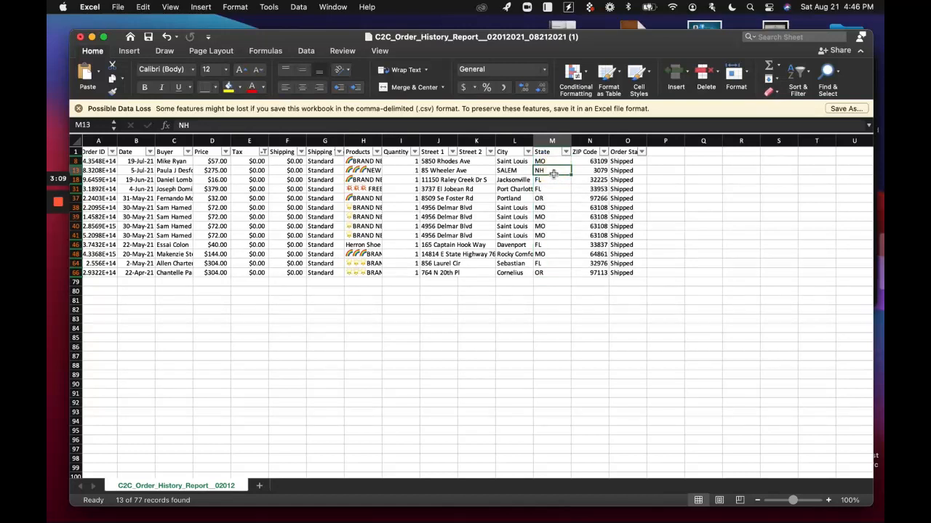
pyautogui.click(551, 189)
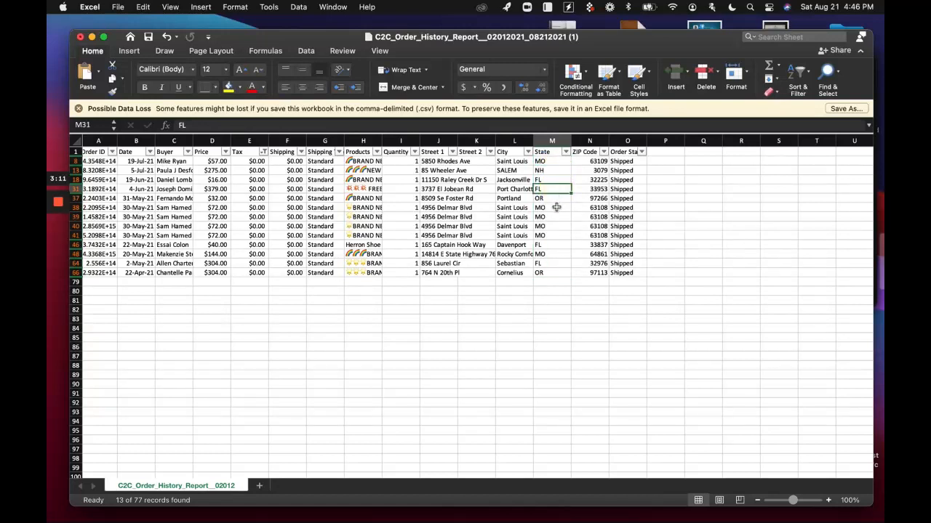
pyautogui.moveTo(557, 188)
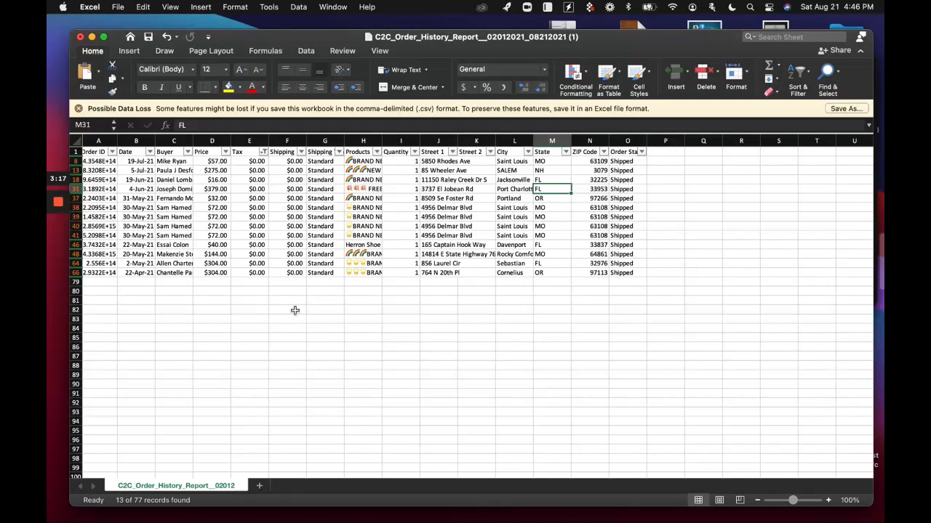
pyautogui.moveTo(310, 312)
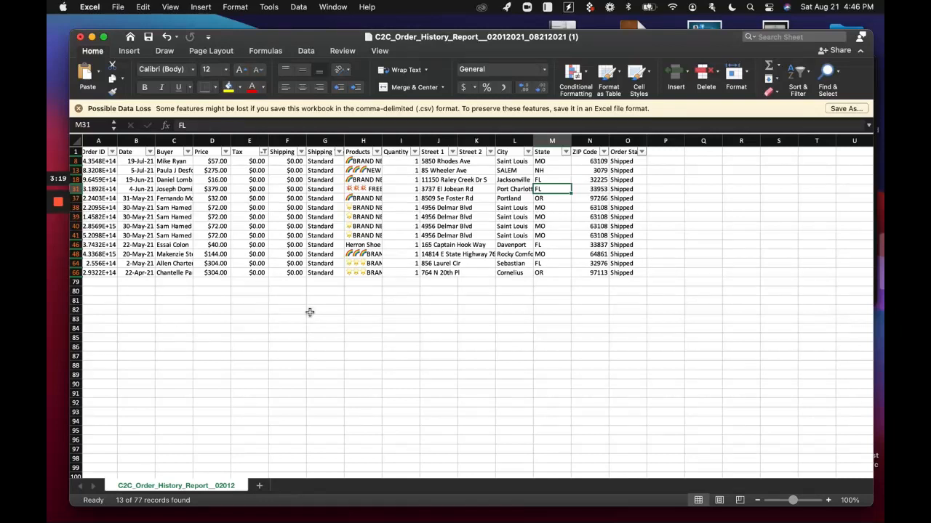